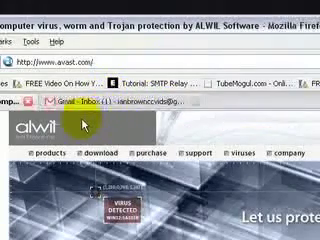
- Reach the free Home Edition registration link on the avast.com home page
scroll(down, 3)
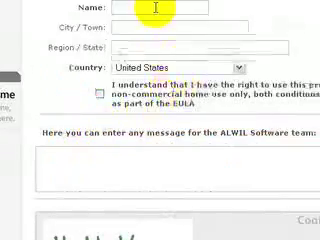
scroll(up, 3)
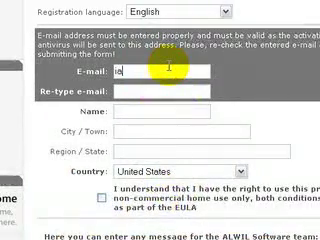
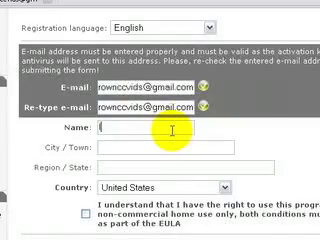
- Enter the name 'Ian', agree to the EULA and submit with verification letters 'huv'
text(Ian)
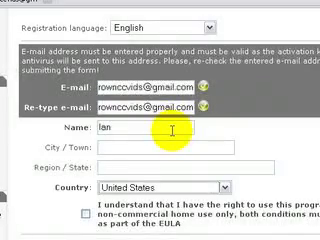
scroll(down, 3)
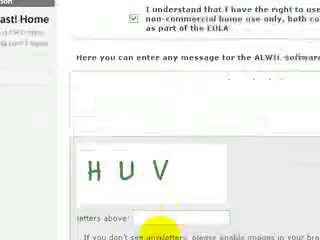
text(huv)
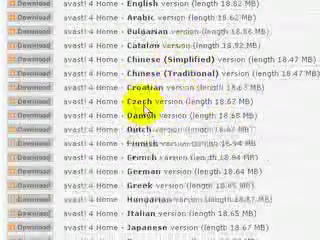
- Locate the English version in the avast! 4 Home Edition download table and download it
scroll(up, 3)
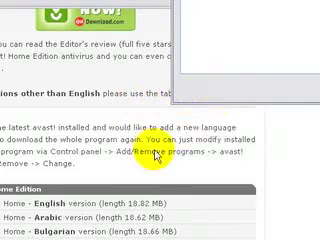
scroll(down, 3)
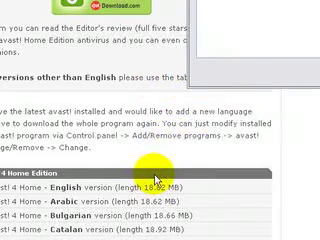
scroll(down, 3)
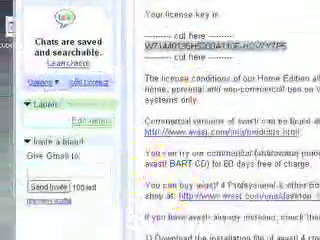
- View the Home Edition license key inside the avast! registration e-mail in Gmail
scroll(down, 3)
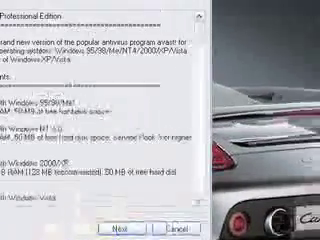
- Advance through the avast! Setup pages with defaults until the Finish screen appears
click(129, 199)
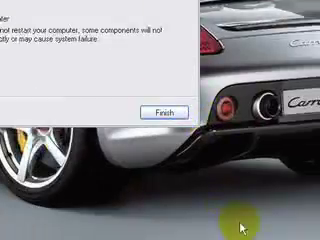
right_click(250, 190)
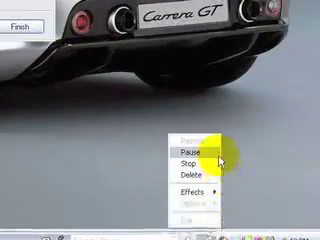